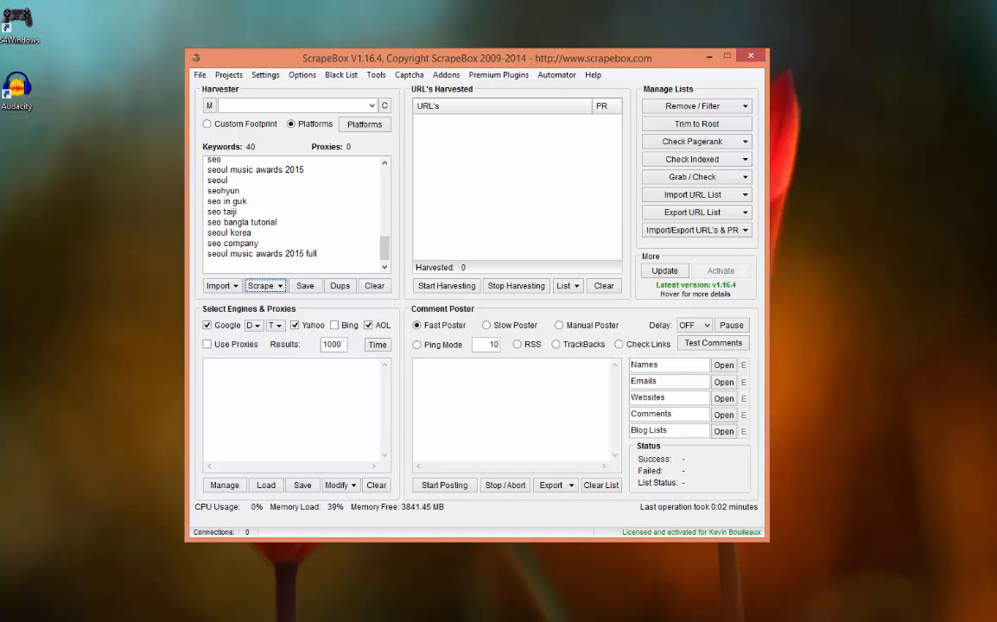
Restrict harvesting to the WordPress blog platform and exclude AOL from the search engines
scroll(down, 3)
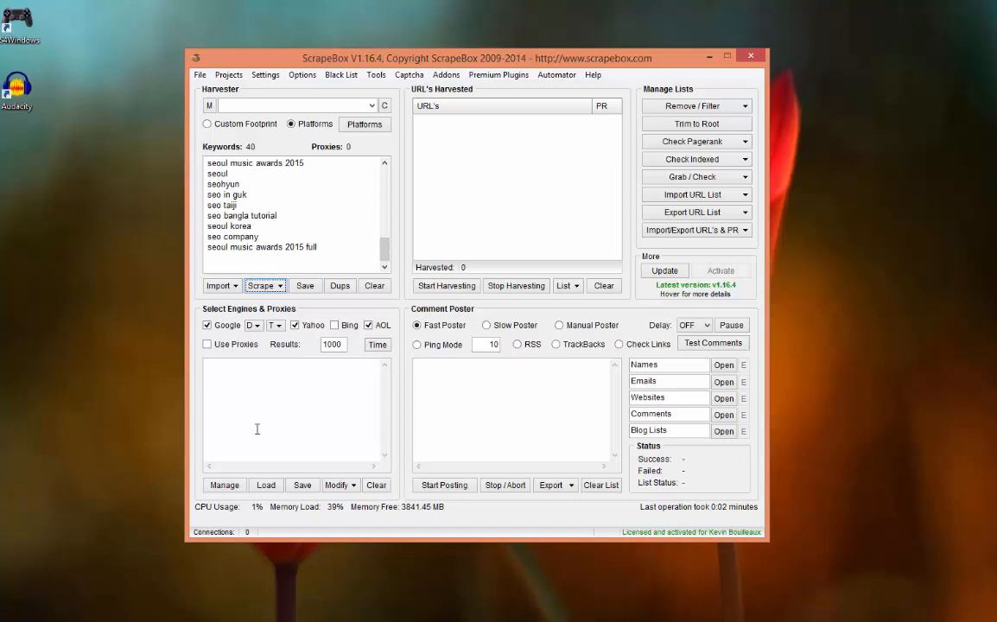
mouse_move(242, 378)
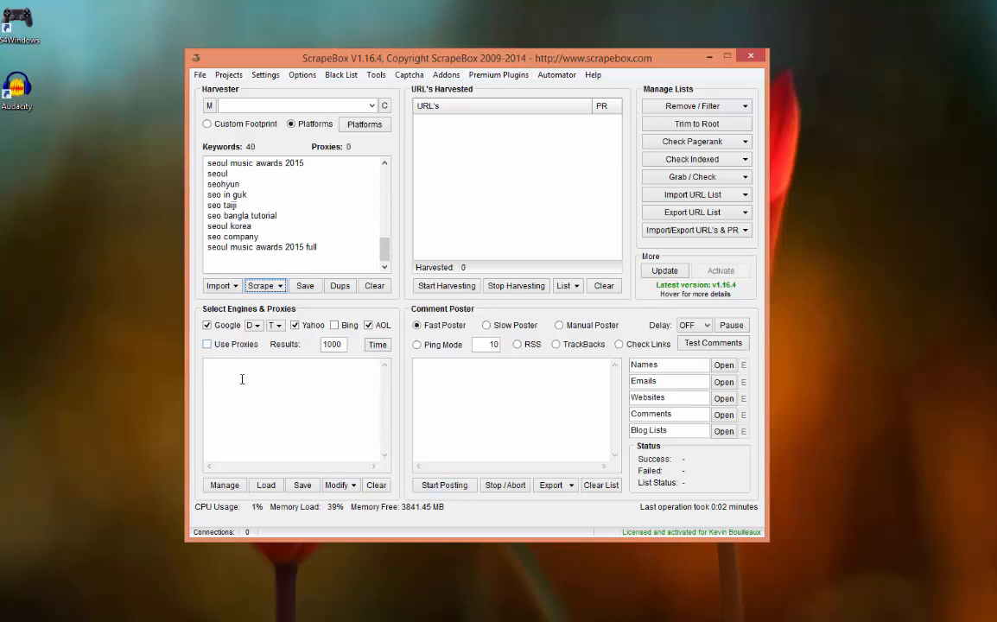
mouse_move(262, 408)
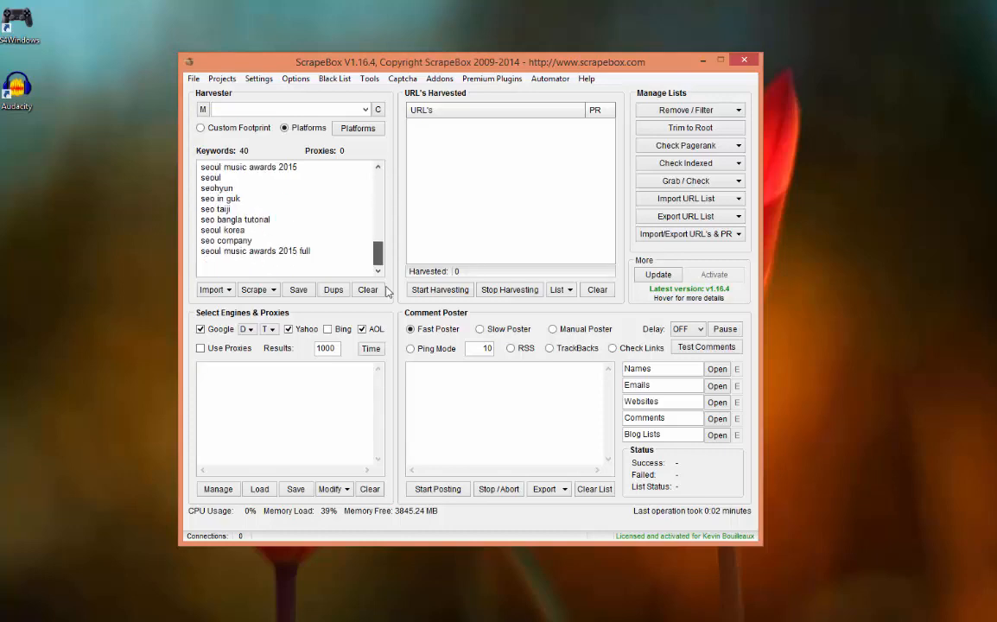
click(358, 128)
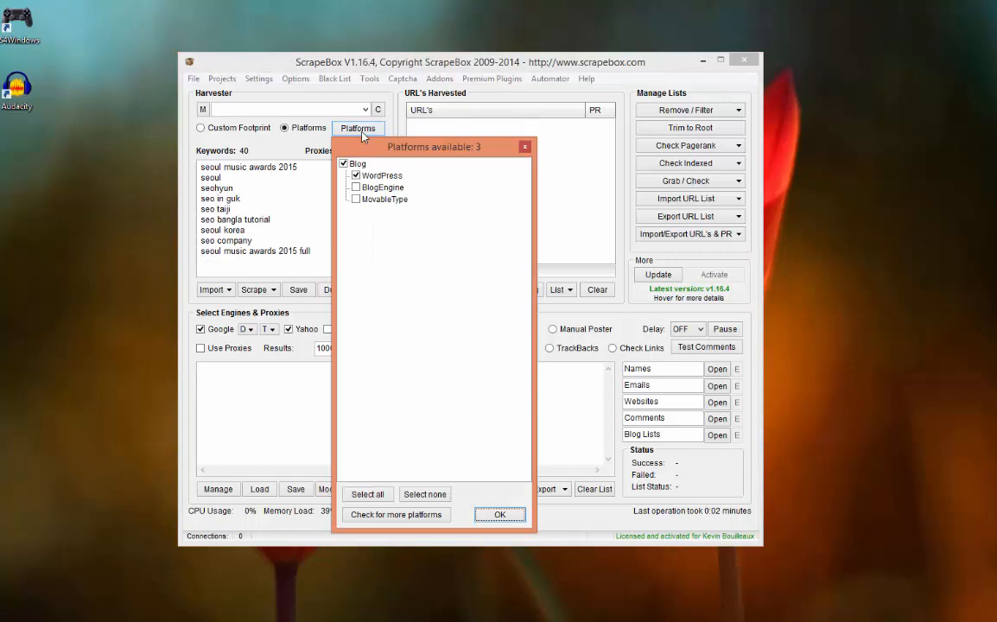
drag(434, 146, 450, 97)
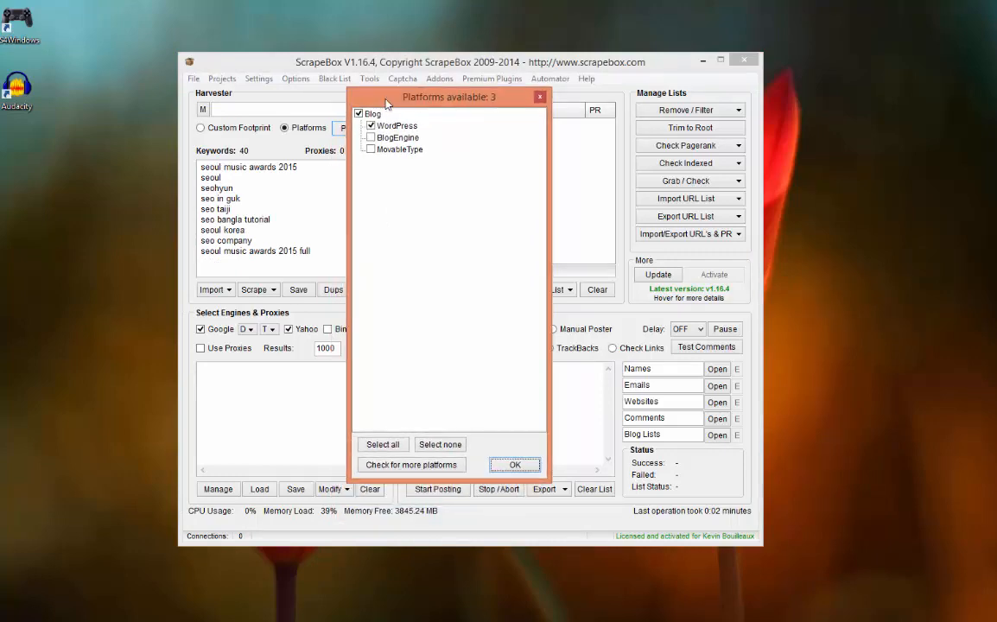
mouse_move(391, 258)
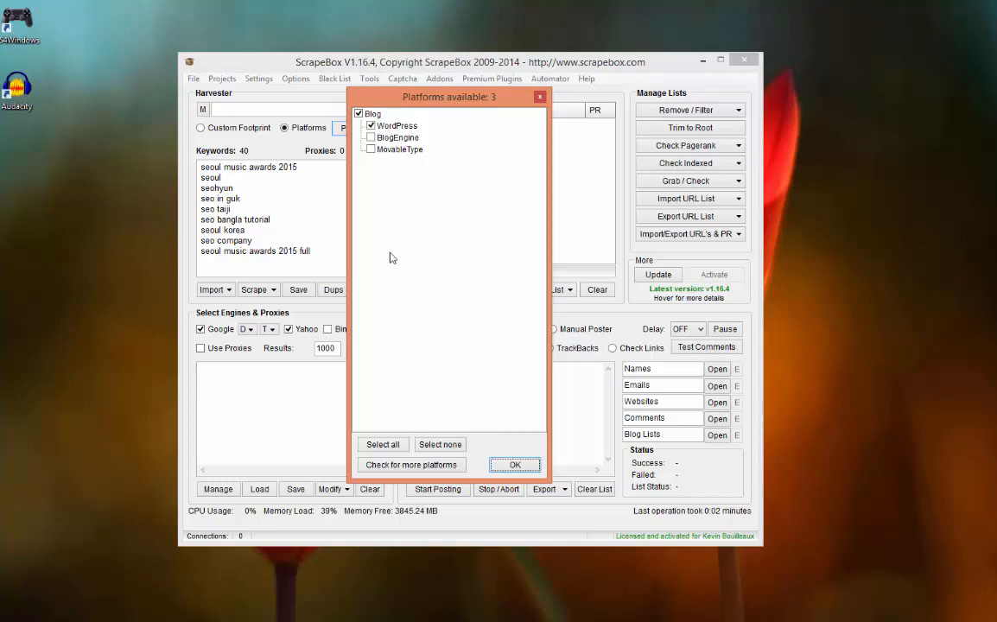
click(514, 465)
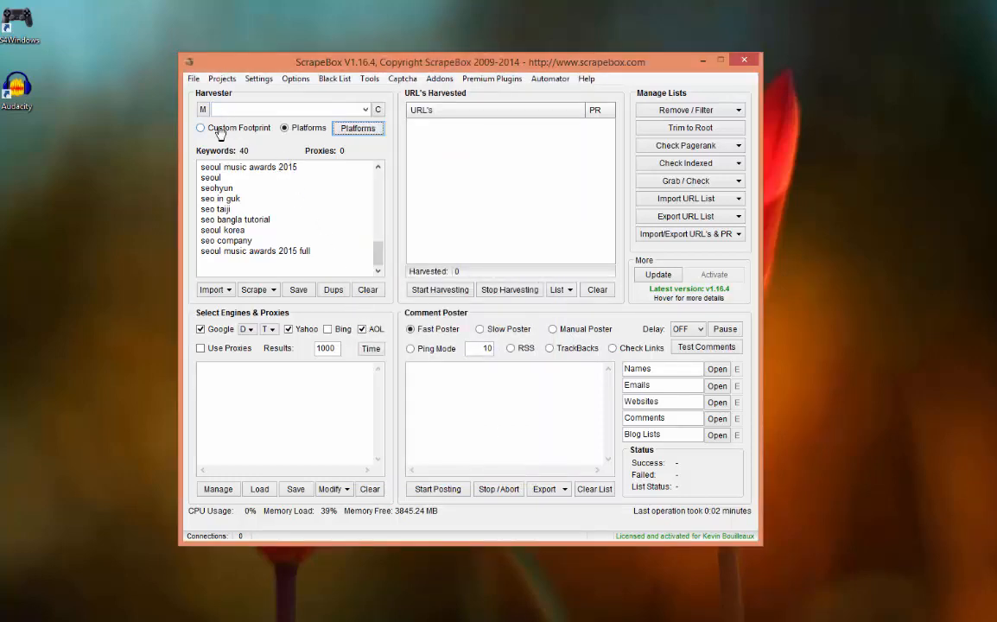
mouse_move(218, 132)
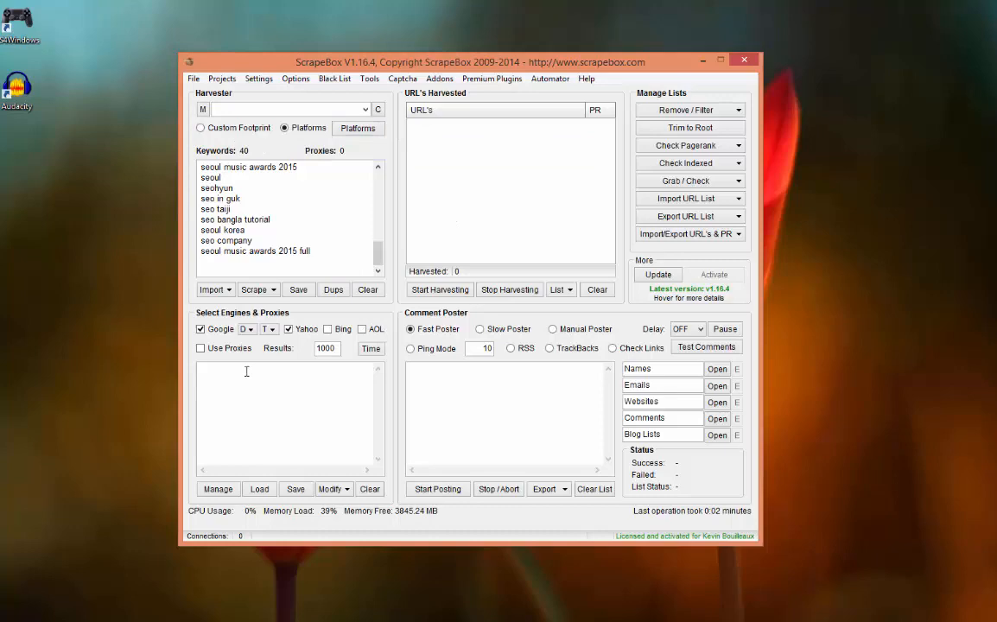
Enable proxies and harvest URLs for the 40 keywords, yielding 716 Yahoo results
click(201, 347)
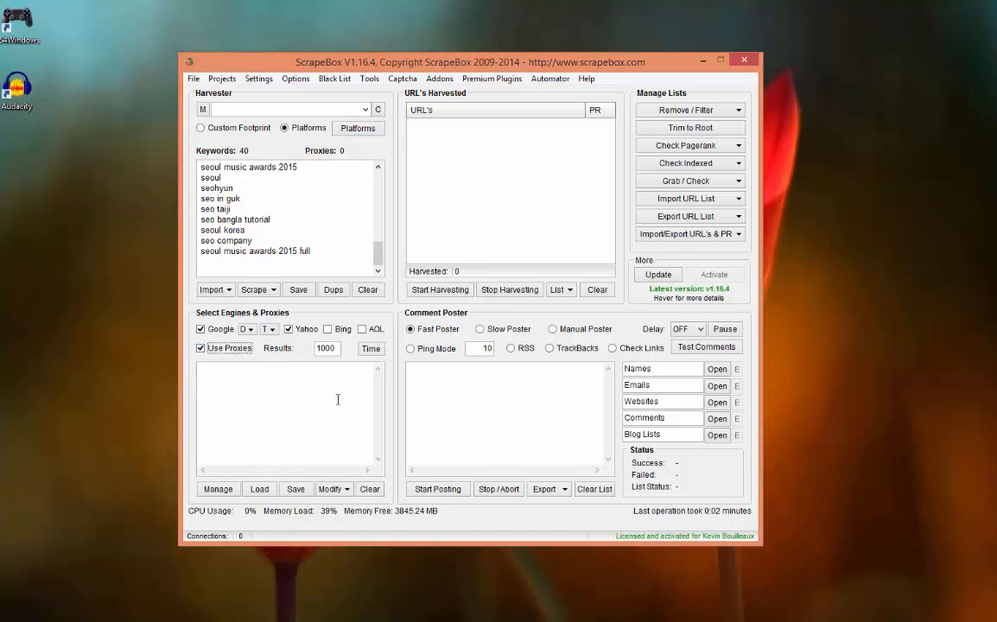
mouse_move(439, 290)
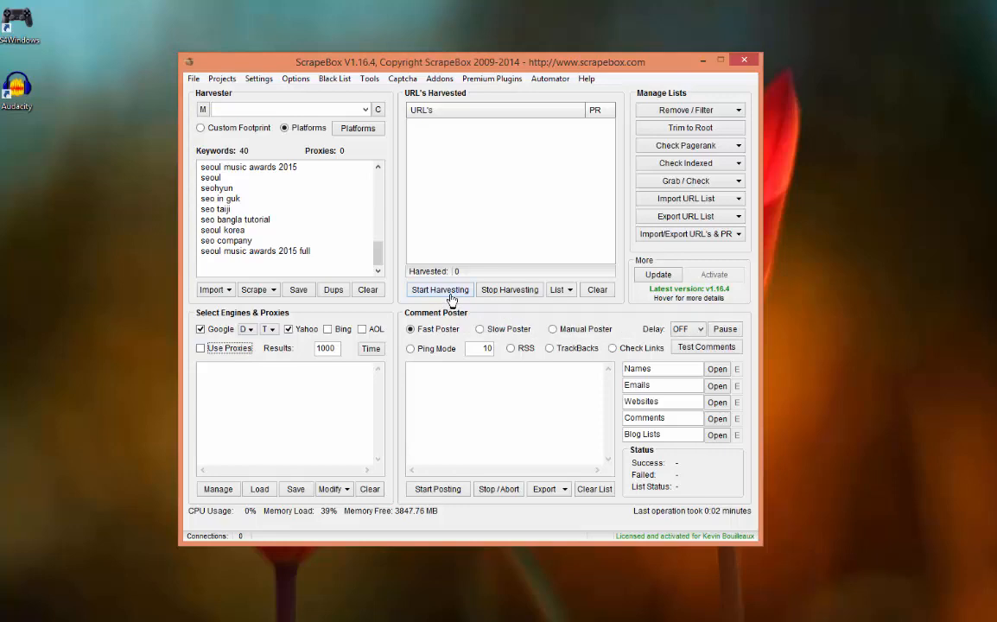
click(440, 289)
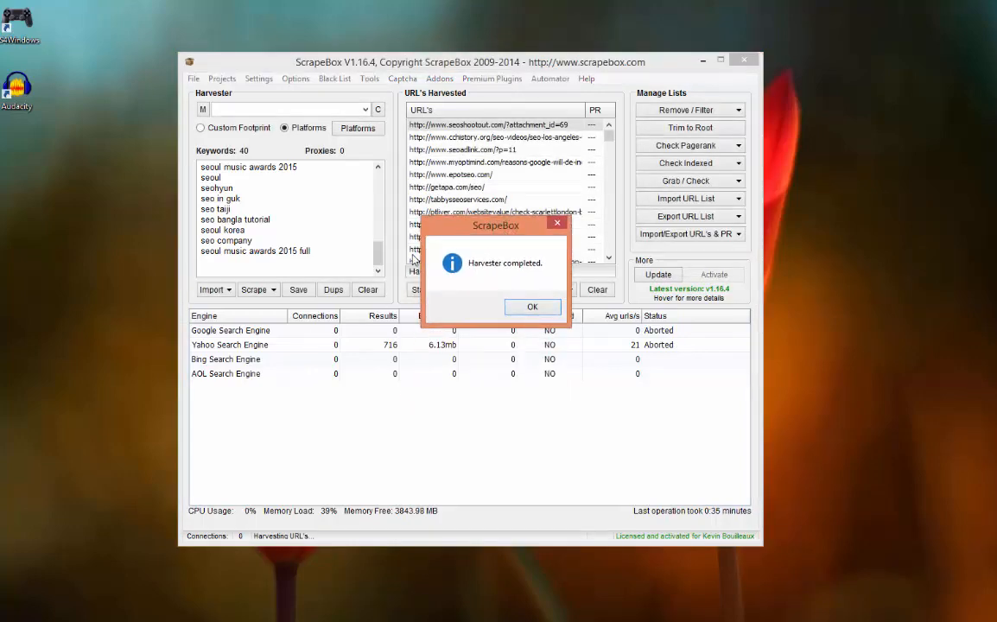
mouse_move(272, 340)
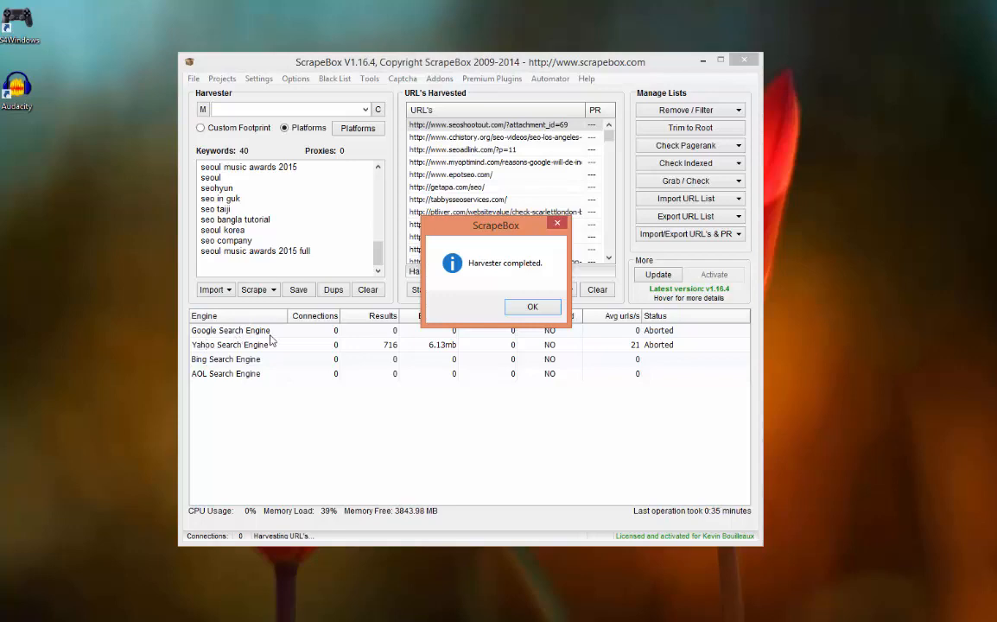
mouse_move(281, 337)
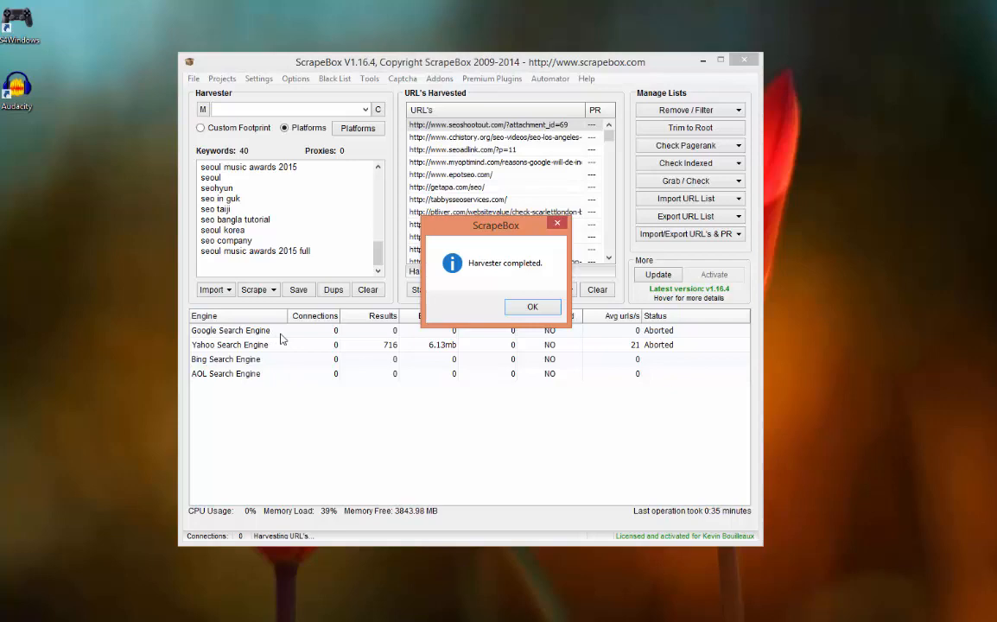
mouse_move(216, 338)
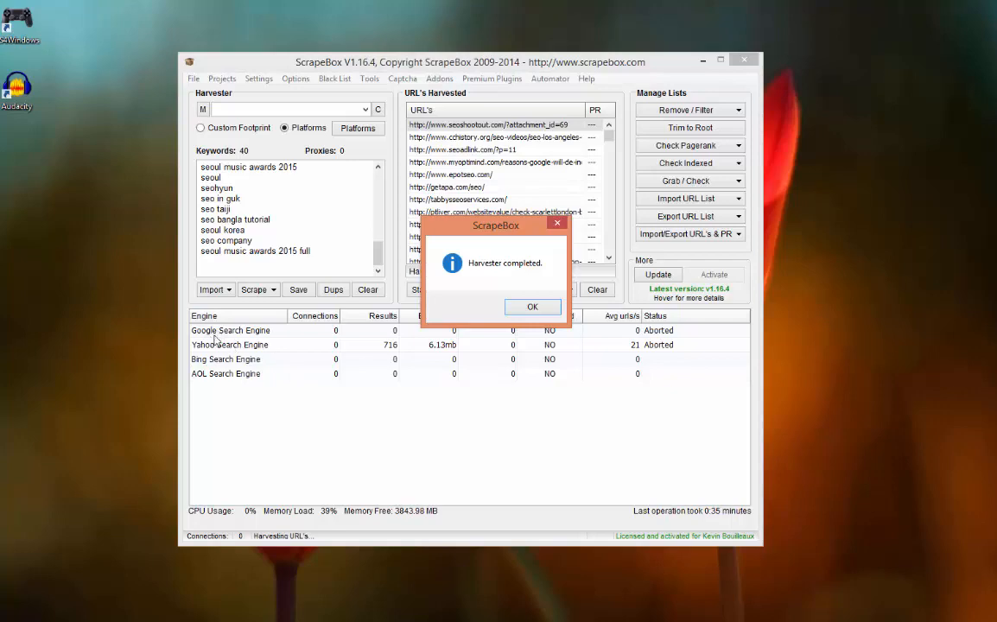
mouse_move(312, 372)
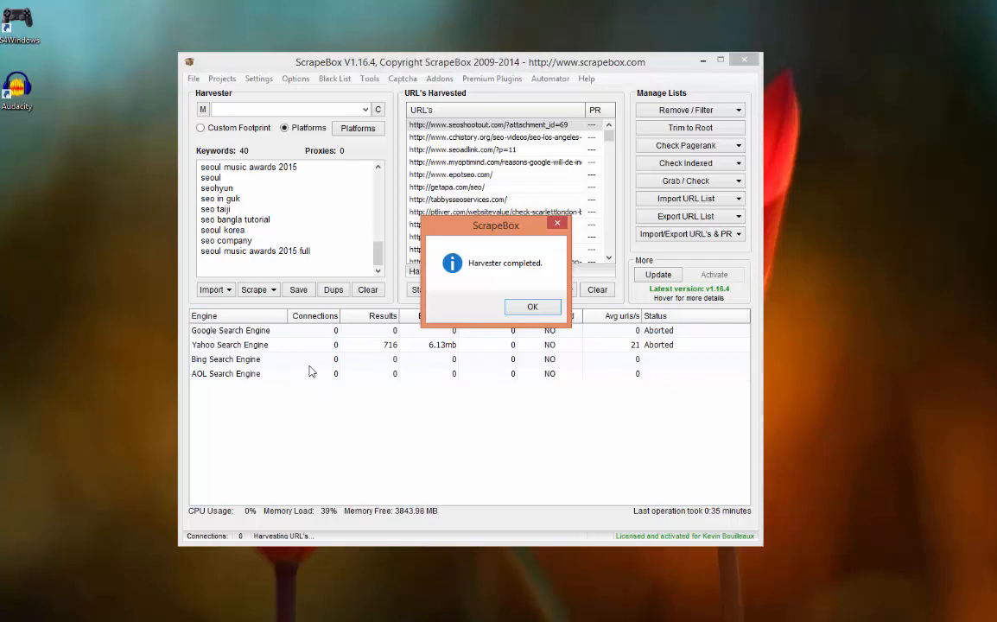
mouse_move(214, 359)
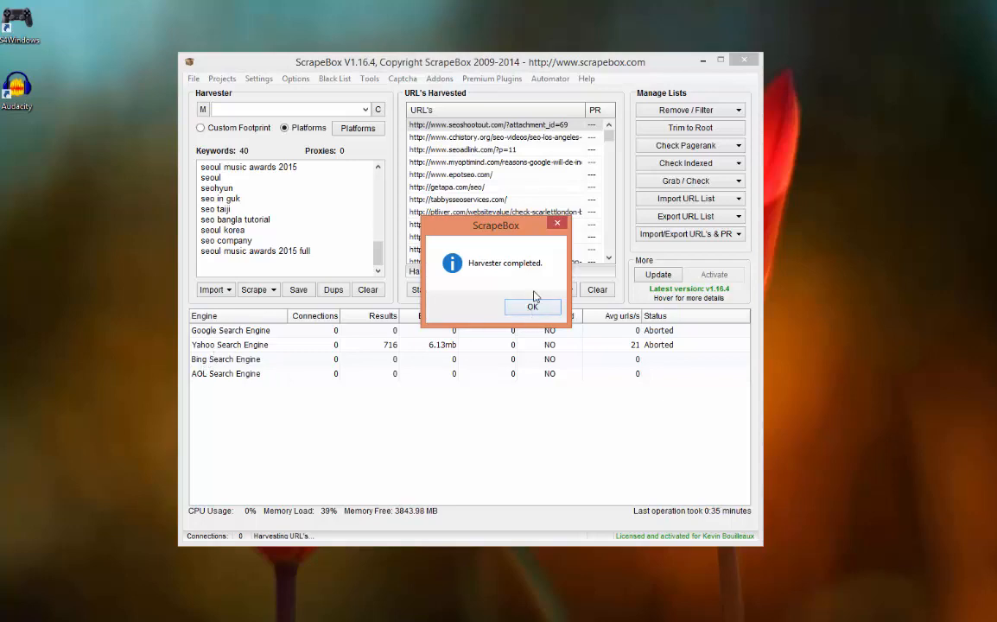
Remove 175 duplicate domains, leaving 541 URLs, and confirm no duplicate URLs remain
click(533, 307)
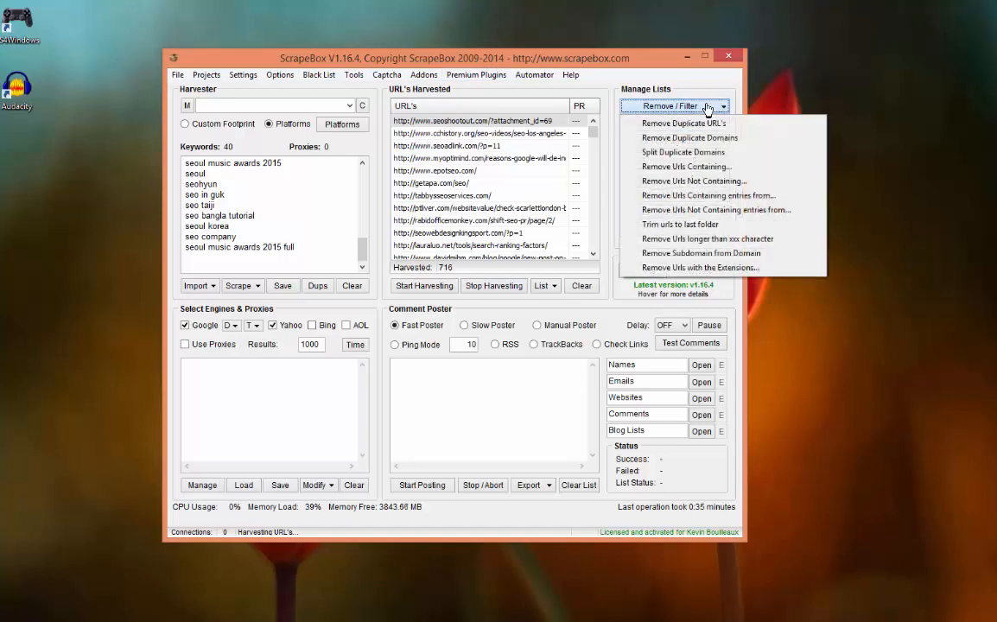
mouse_move(683, 122)
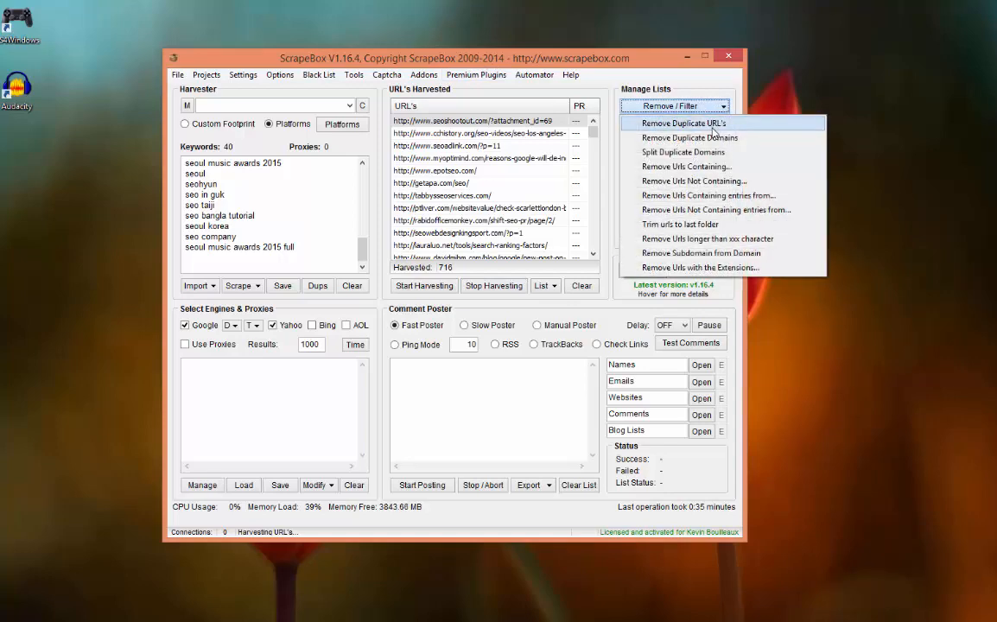
click(690, 137)
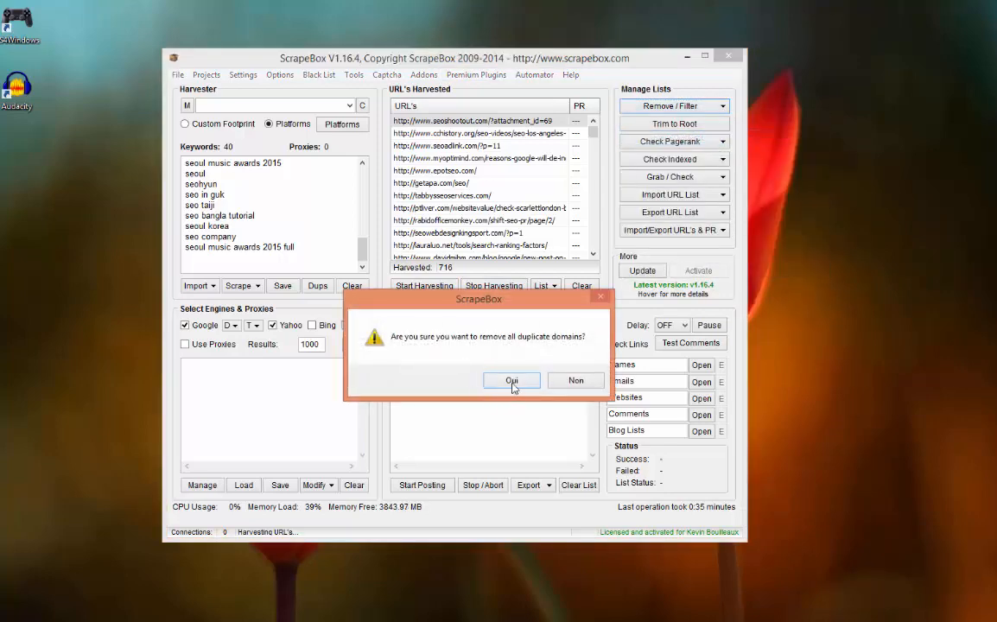
click(511, 381)
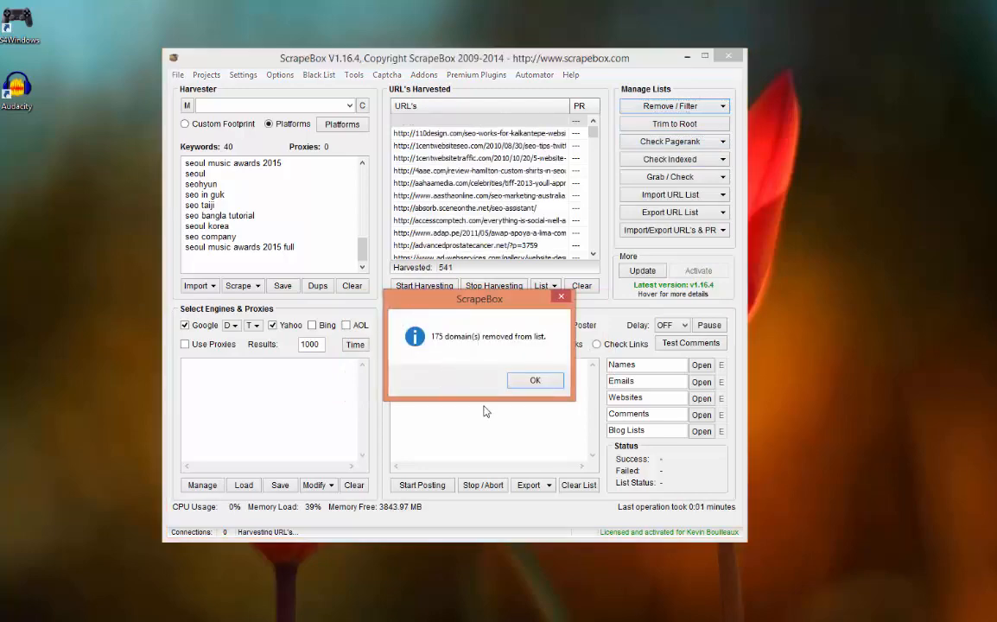
click(535, 380)
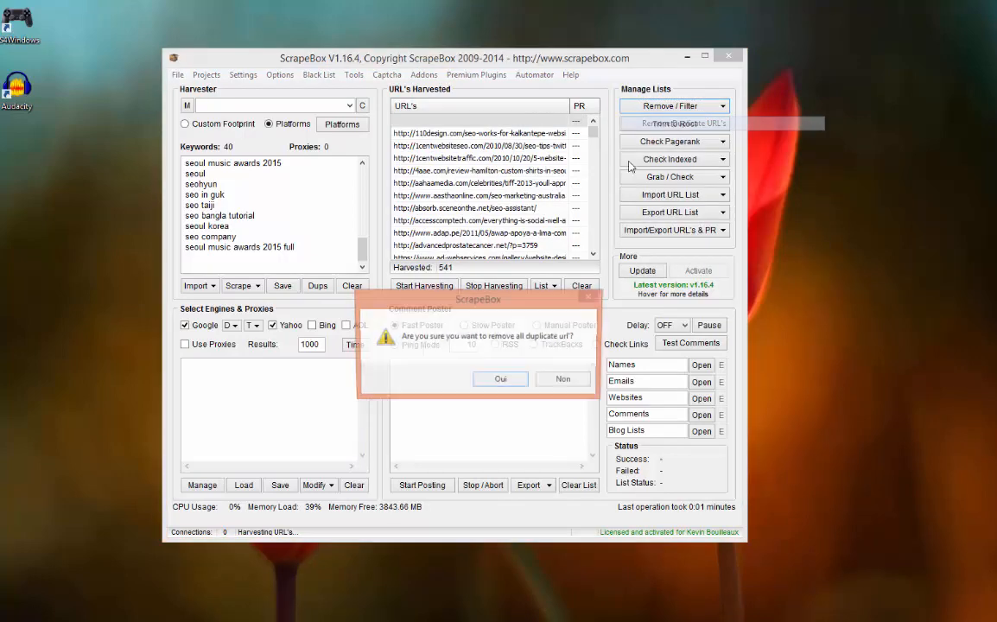
click(500, 379)
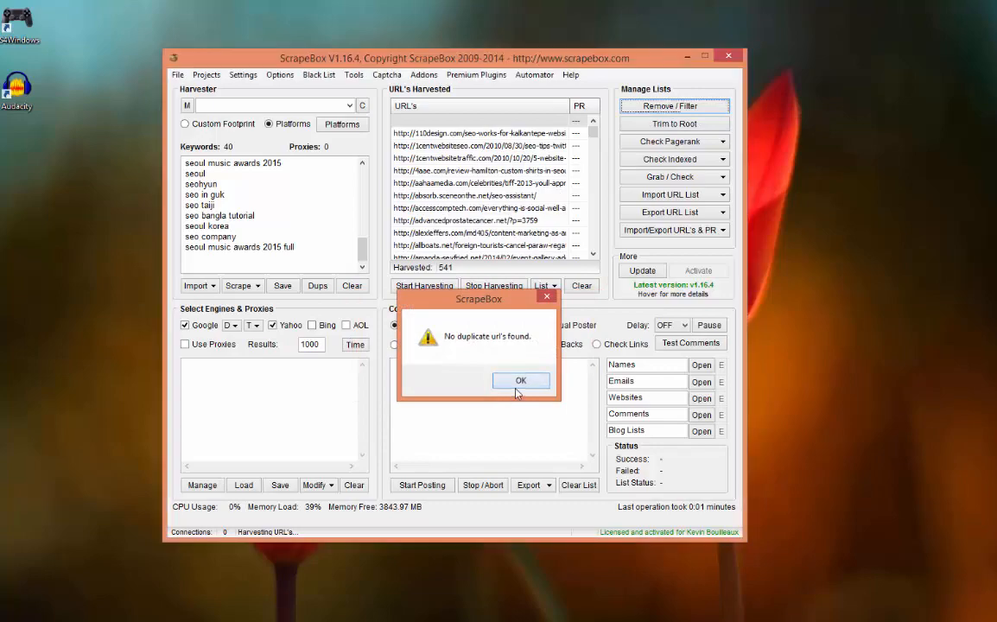
click(521, 382)
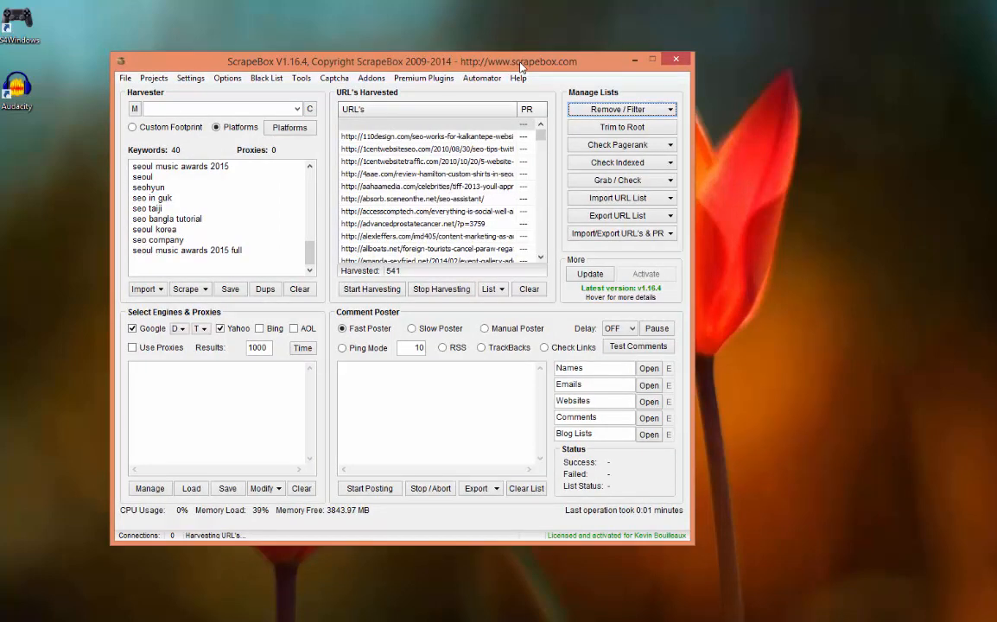
mouse_move(657, 151)
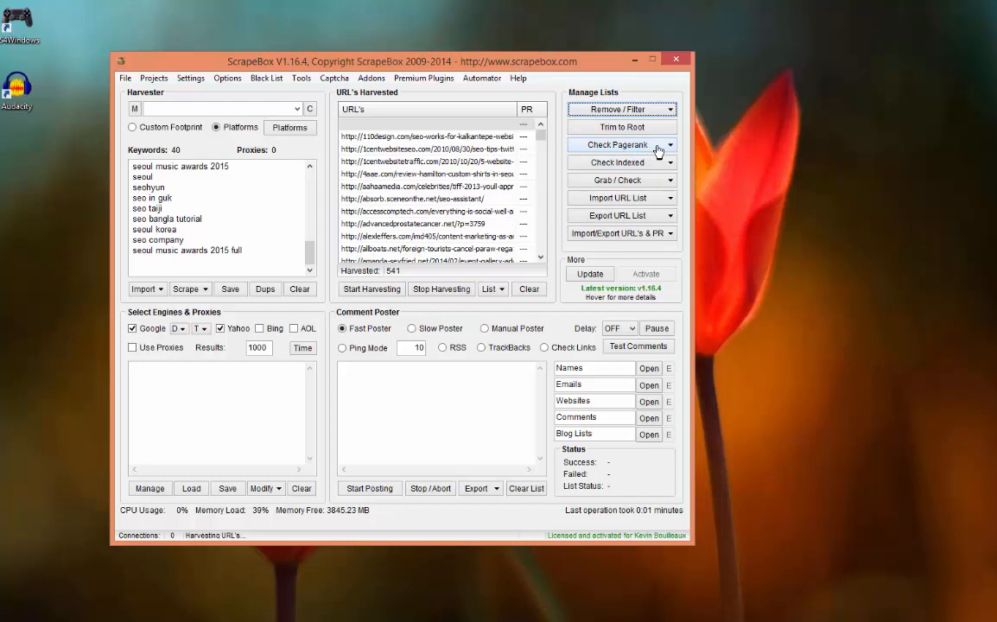
click(666, 145)
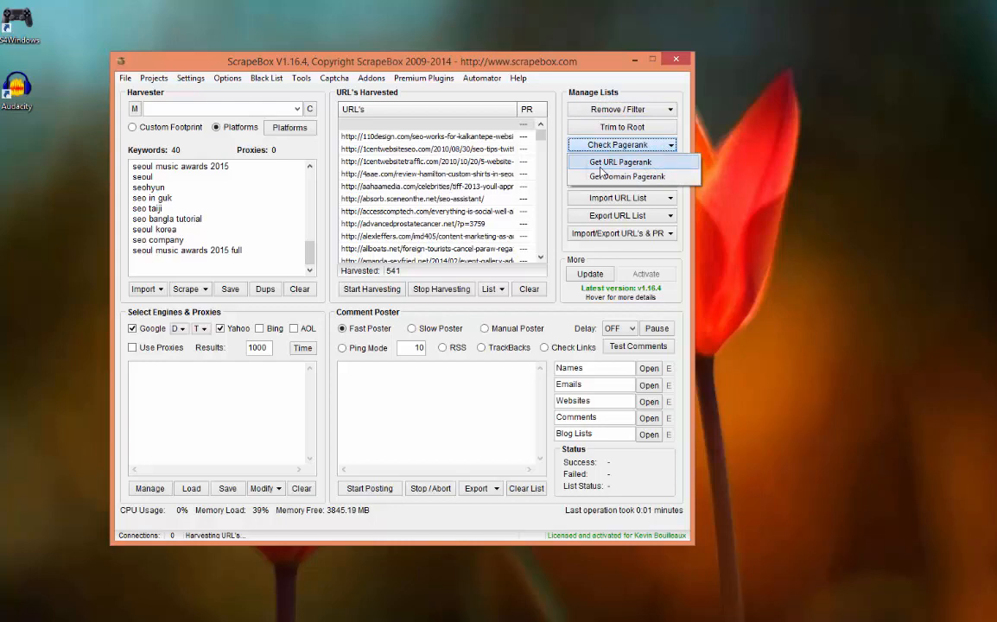
mouse_move(583, 170)
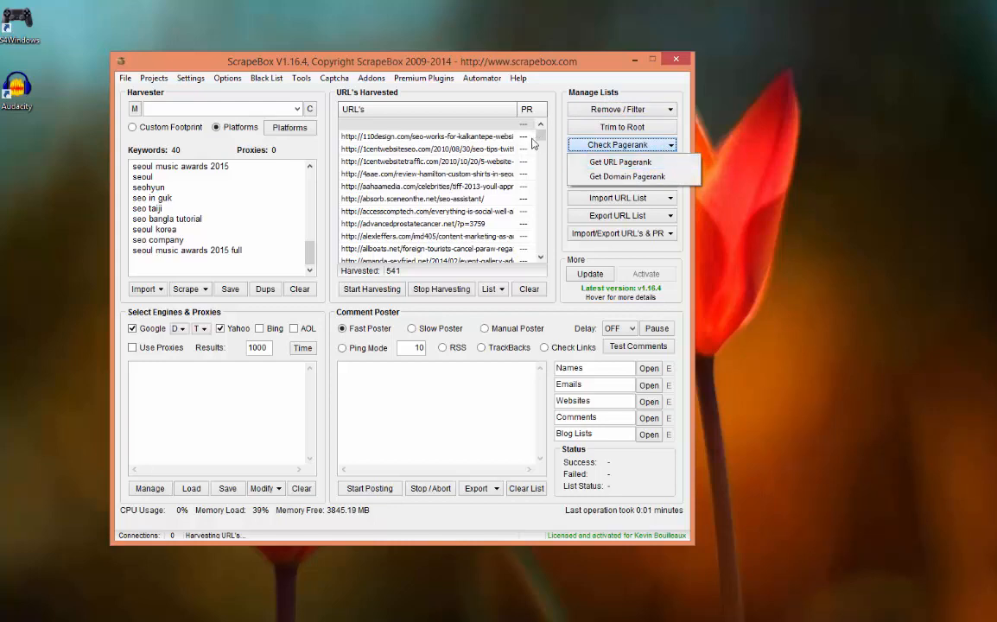
mouse_move(598, 205)
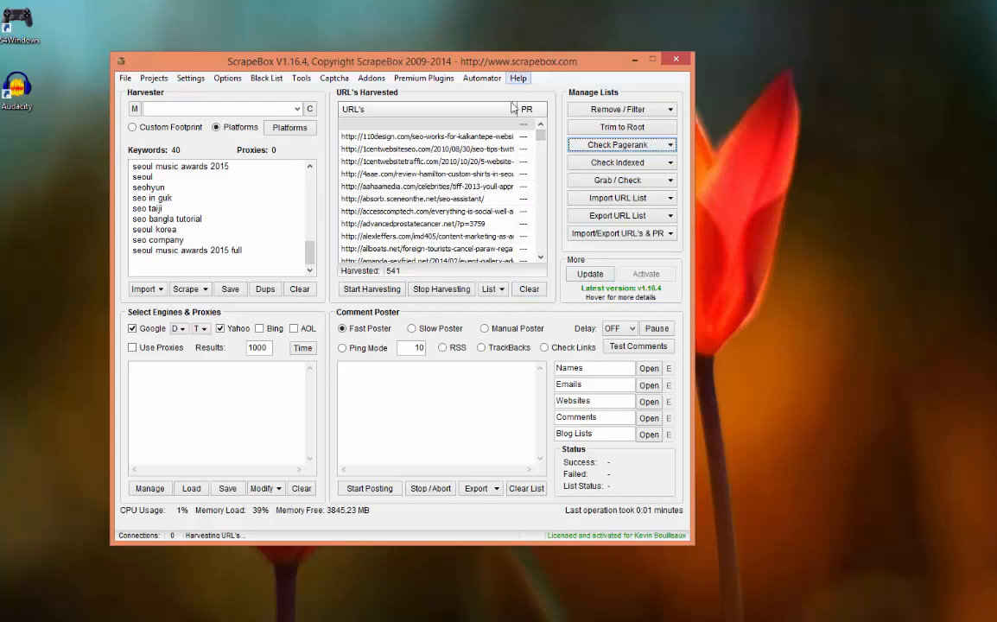
Export the 541 harvested URLs as a CSV file named 'list' on the desktop
click(620, 233)
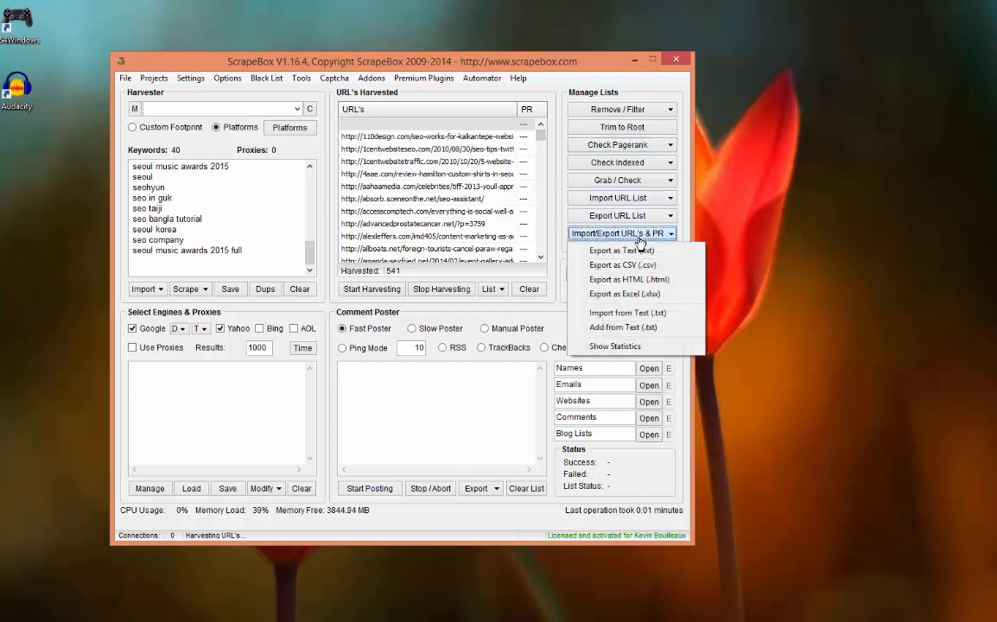
click(621, 265)
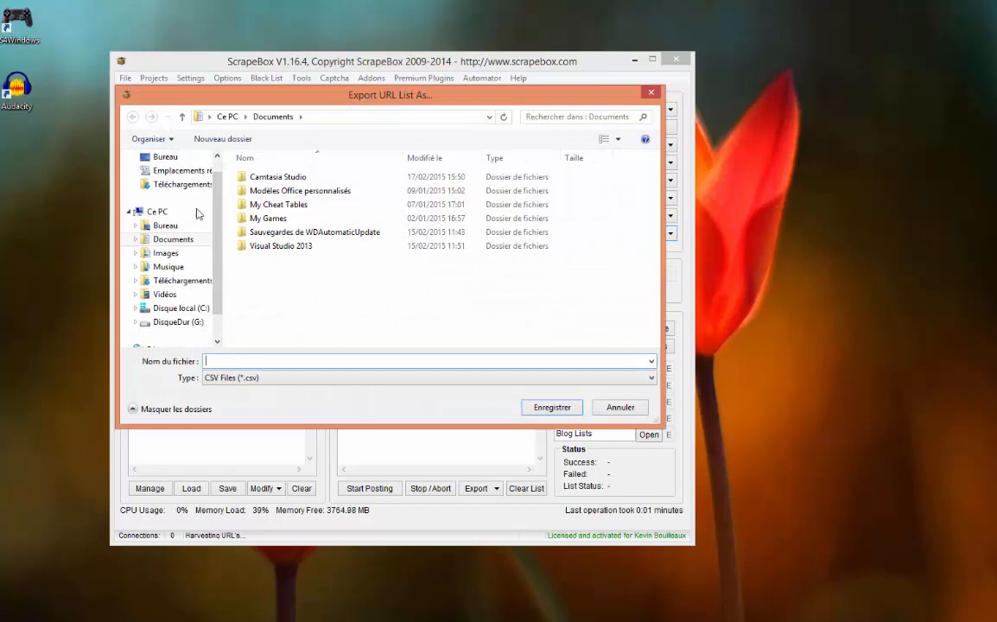
click(165, 226)
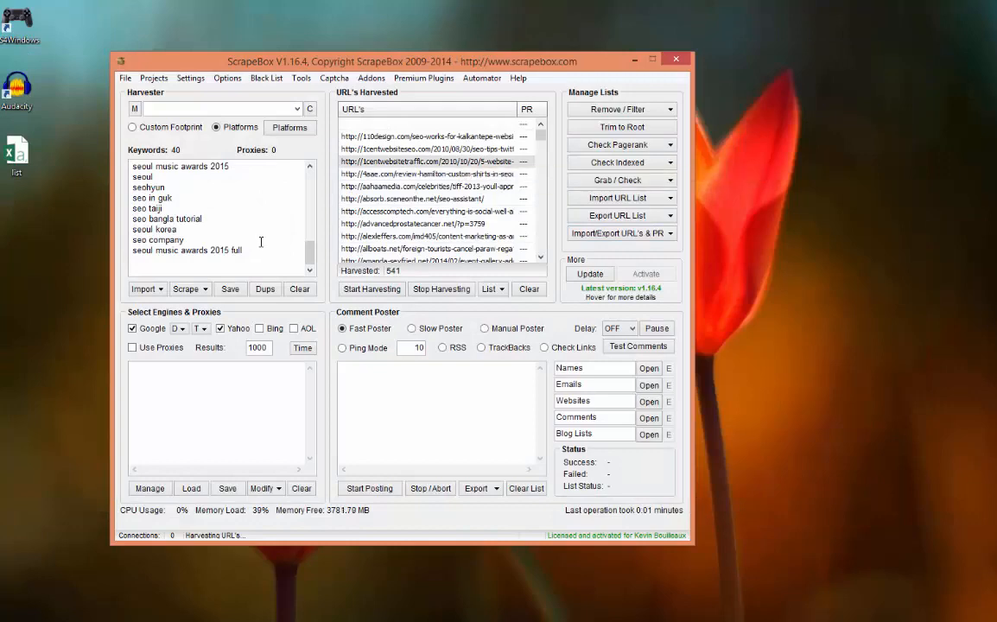
mouse_move(393, 201)
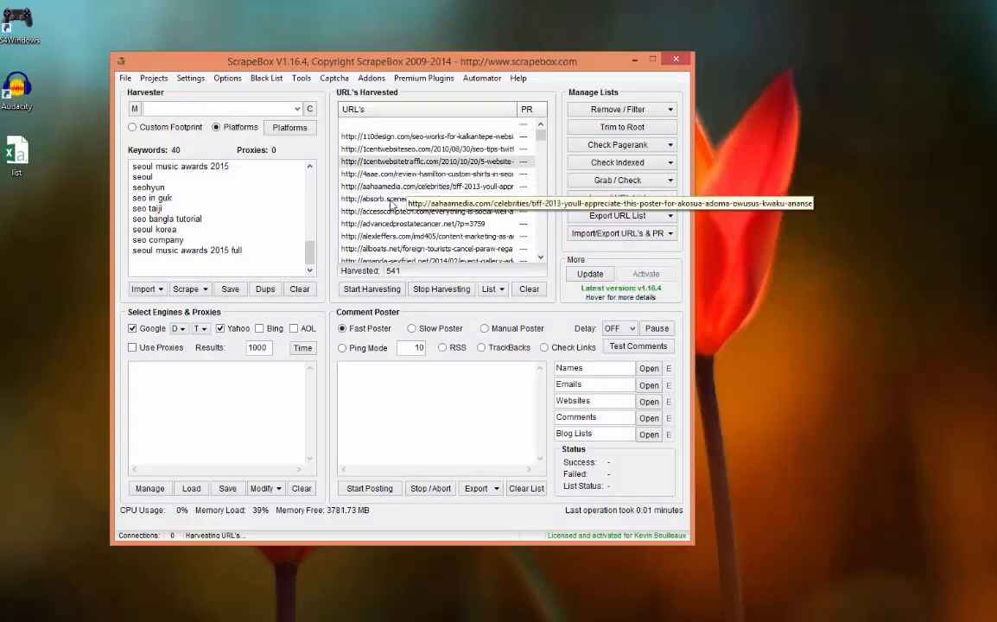
mouse_move(551, 136)
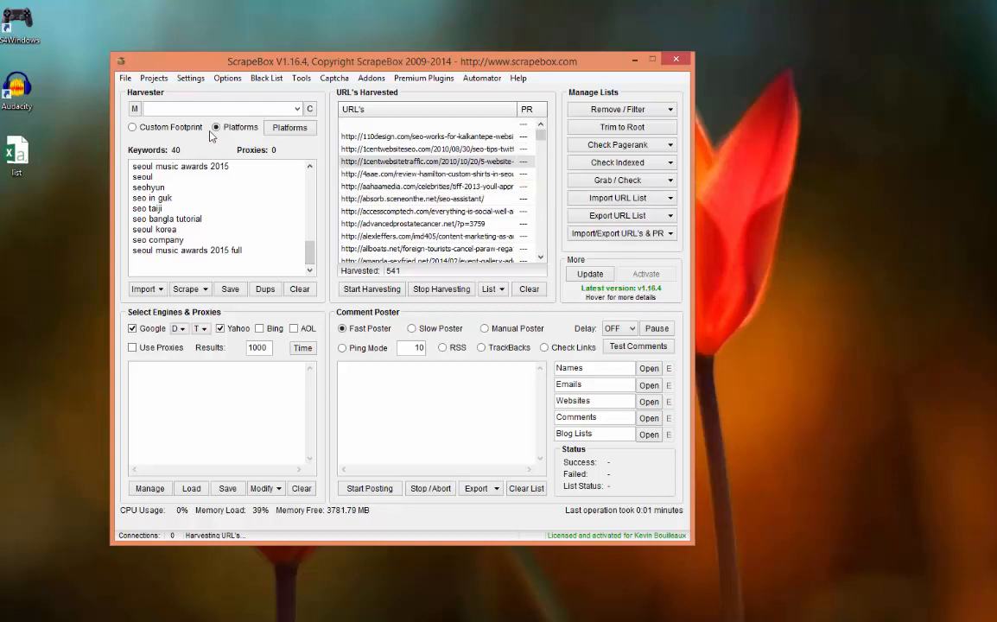
mouse_move(177, 134)
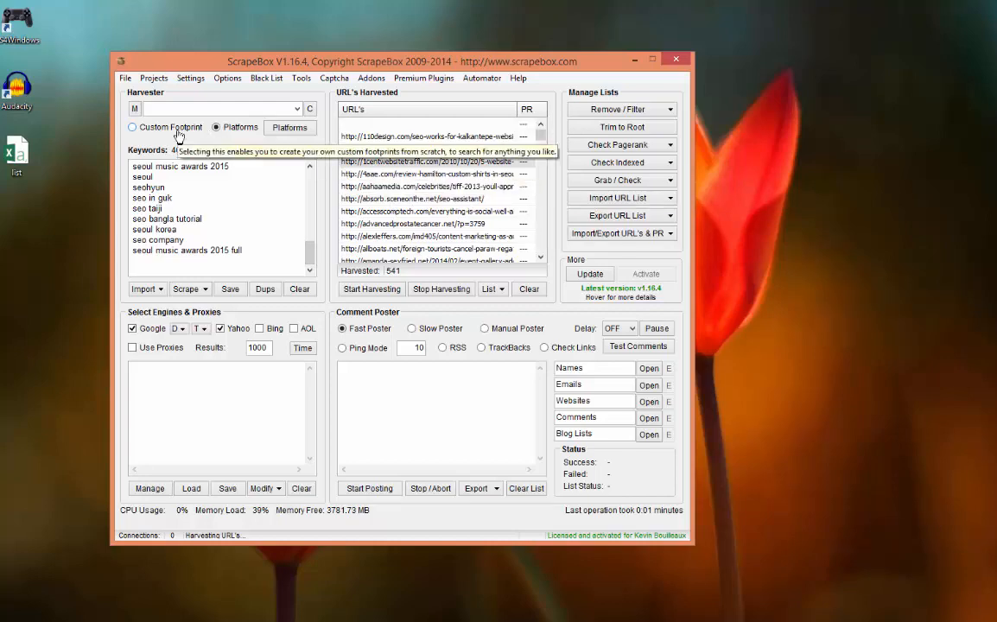